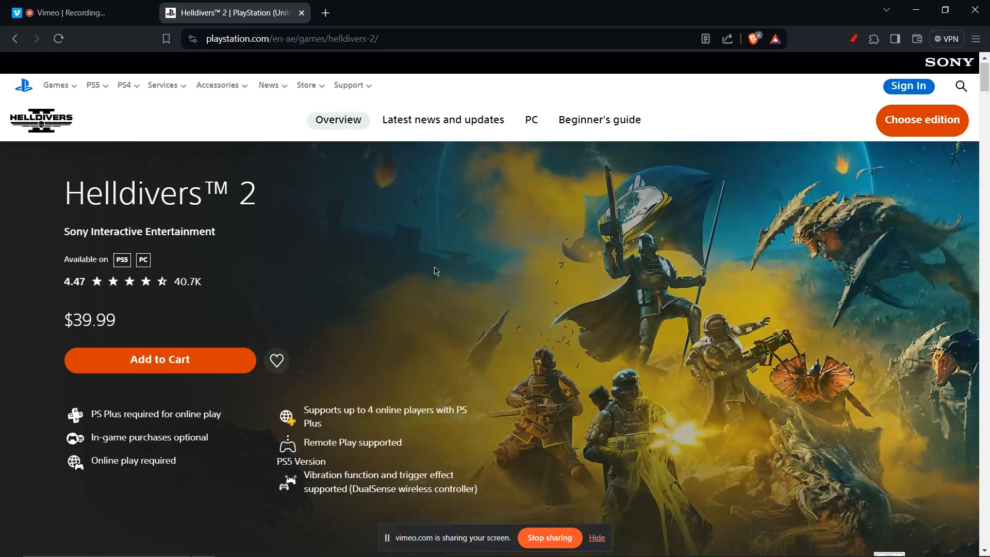
{"action": "scroll", "scroll_direction": "down", "scroll_amount": 3}
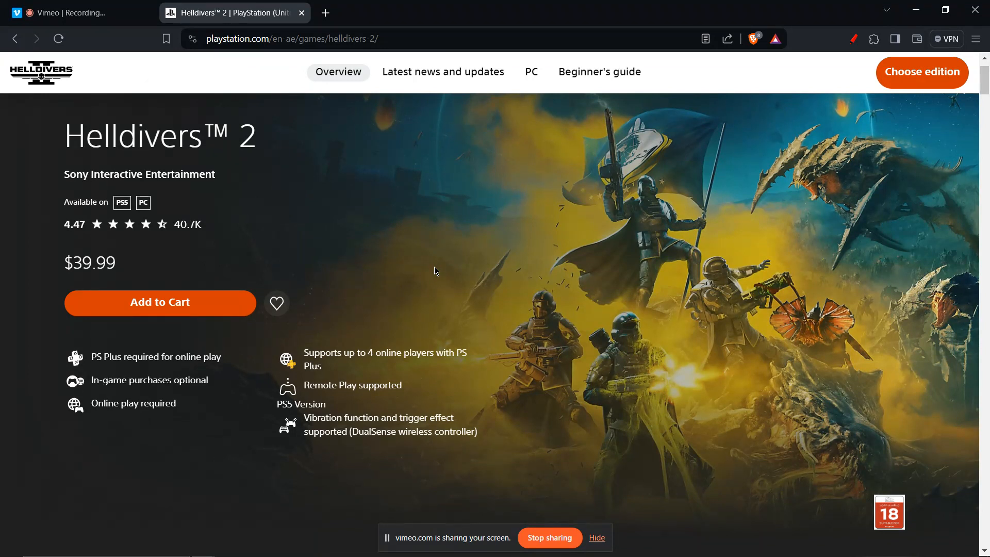
{"action": "scroll", "scroll_direction": "down", "scroll_amount": 3}
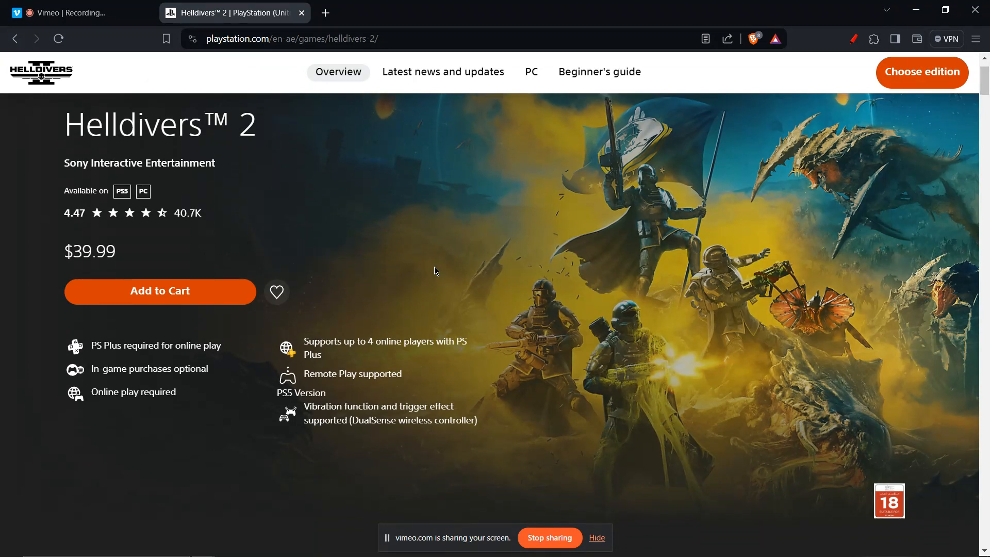
{"action": "scroll", "scroll_direction": "down", "scroll_amount": 3}
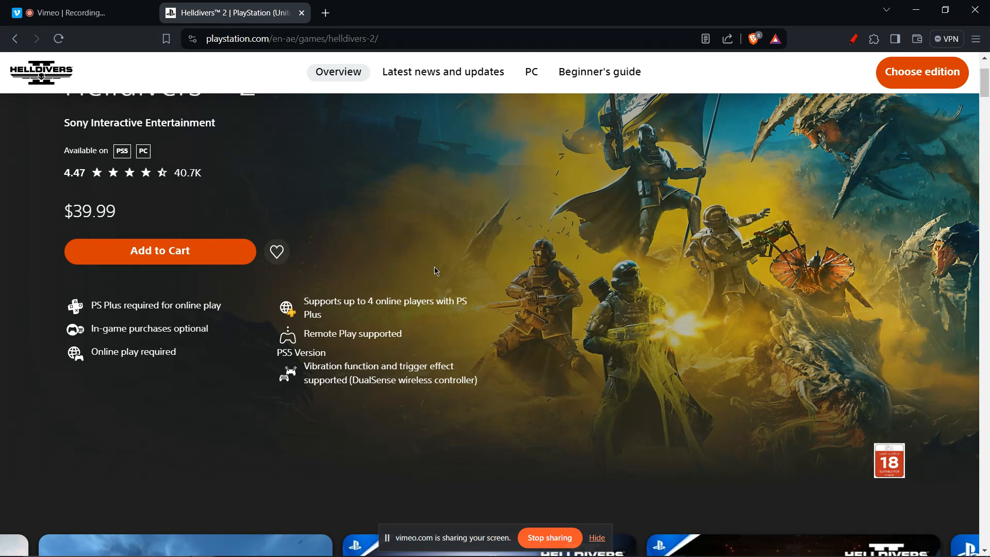
{"action": "scroll", "scroll_direction": "down", "scroll_amount": 3}
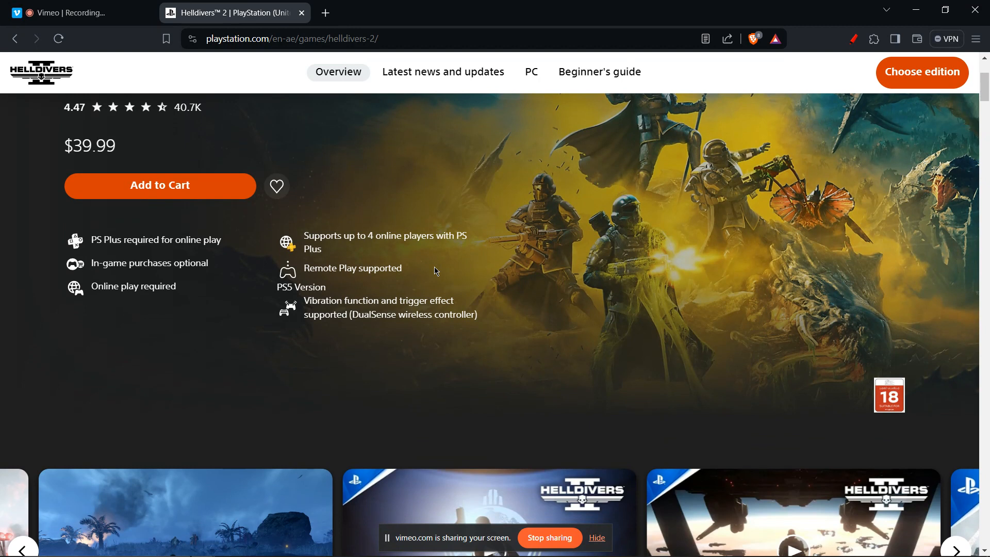
{"action": "scroll", "scroll_direction": "down", "scroll_amount": 3}
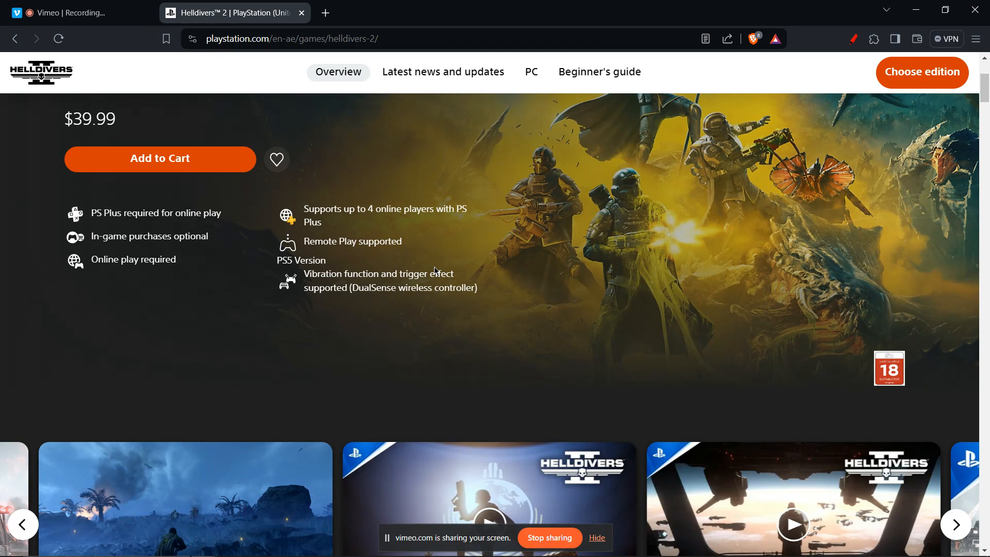
{"action": "scroll", "scroll_direction": "down", "scroll_amount": 3}
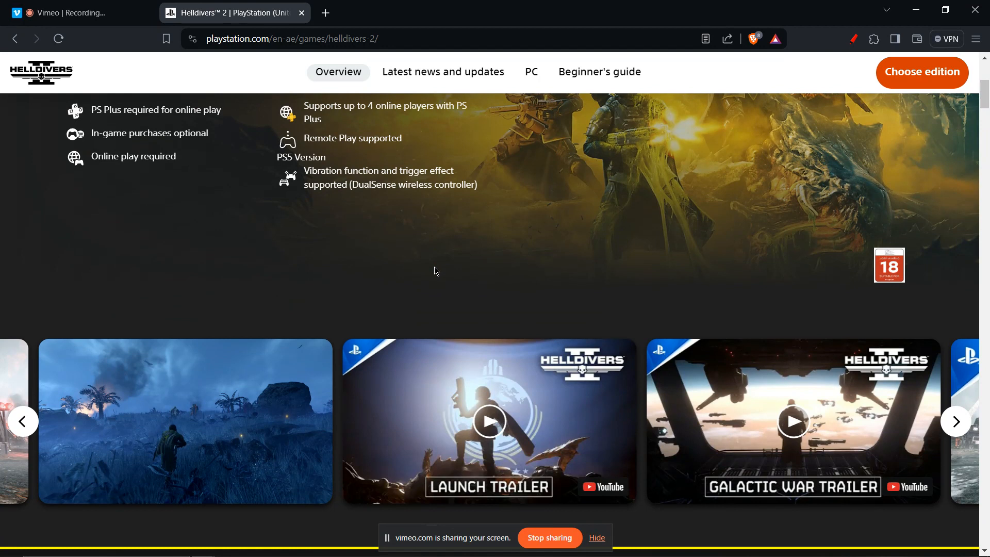
{"action": "scroll", "scroll_direction": "down", "scroll_amount": 3}
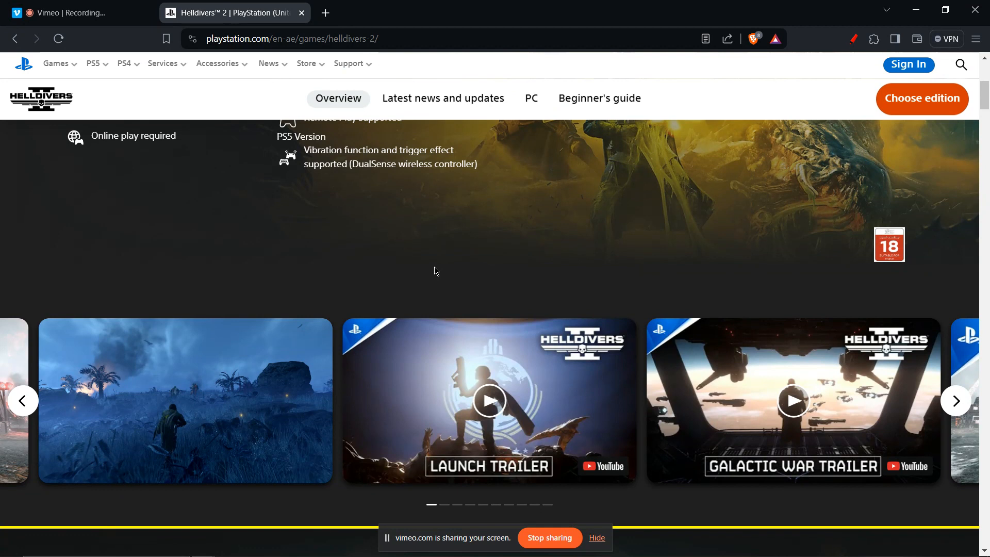
{"action": "scroll", "scroll_direction": "down", "scroll_amount": 3}
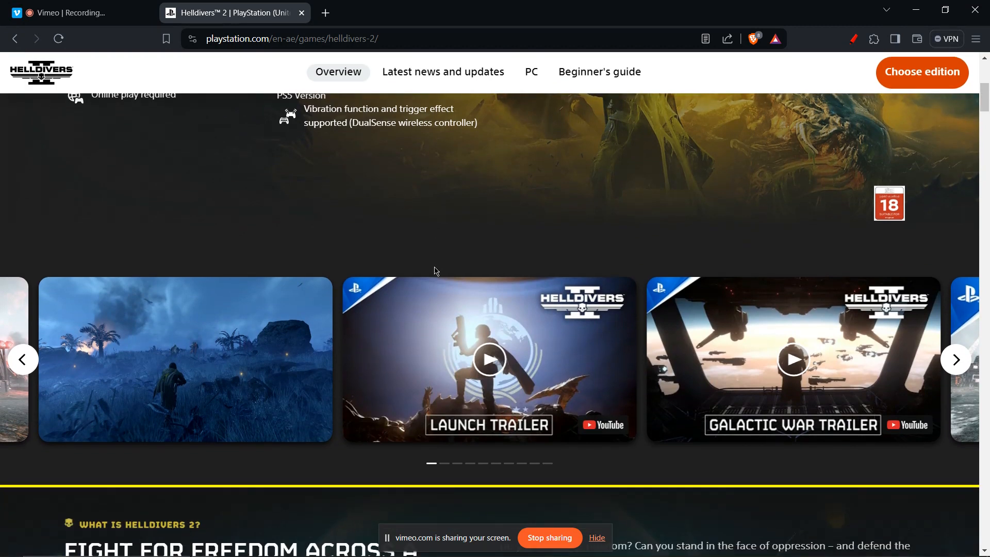
{"action": "scroll", "scroll_direction": "down", "scroll_amount": 3}
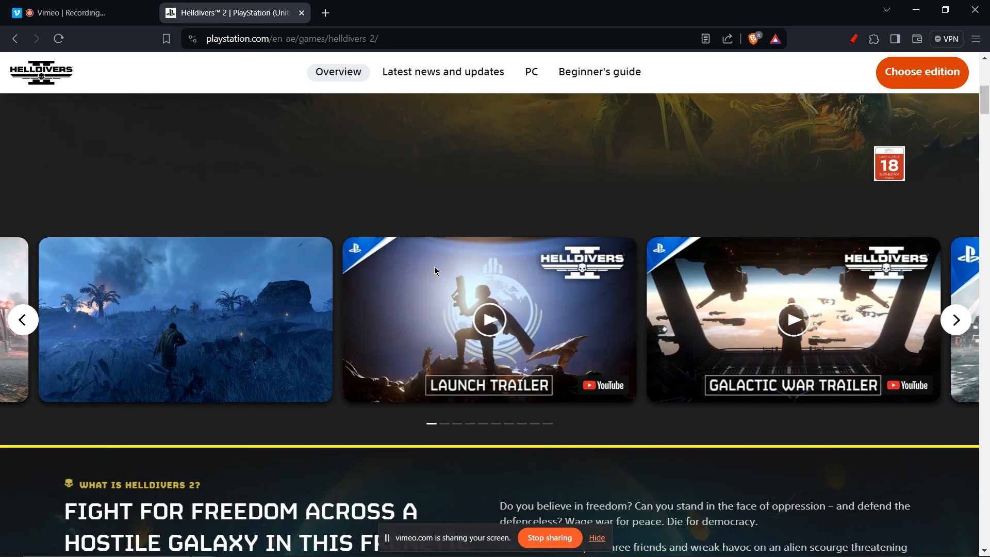
{"action": "scroll", "scroll_direction": "down", "scroll_amount": 3}
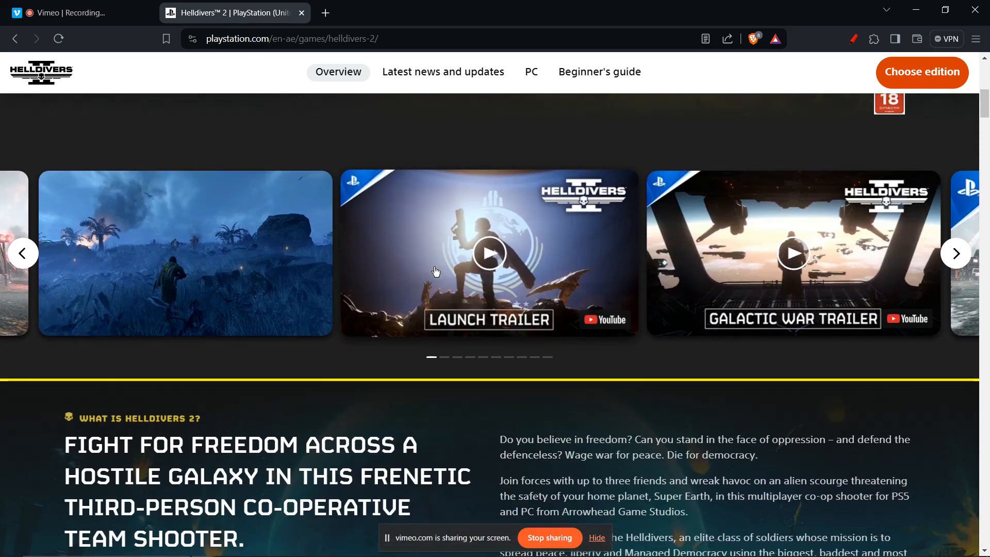
{"action": "scroll", "scroll_direction": "down", "scroll_amount": 3}
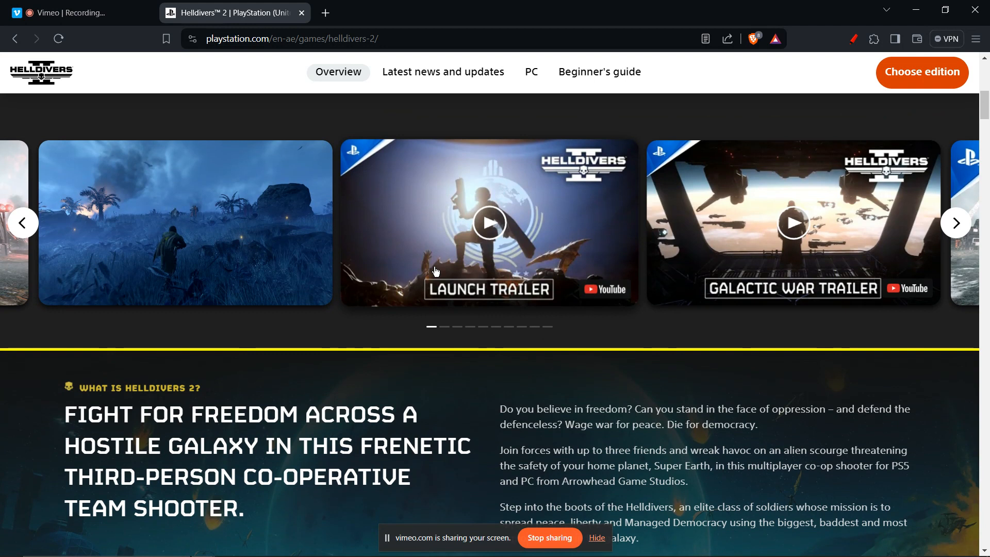
{"action": "scroll", "scroll_direction": "down", "scroll_amount": 3}
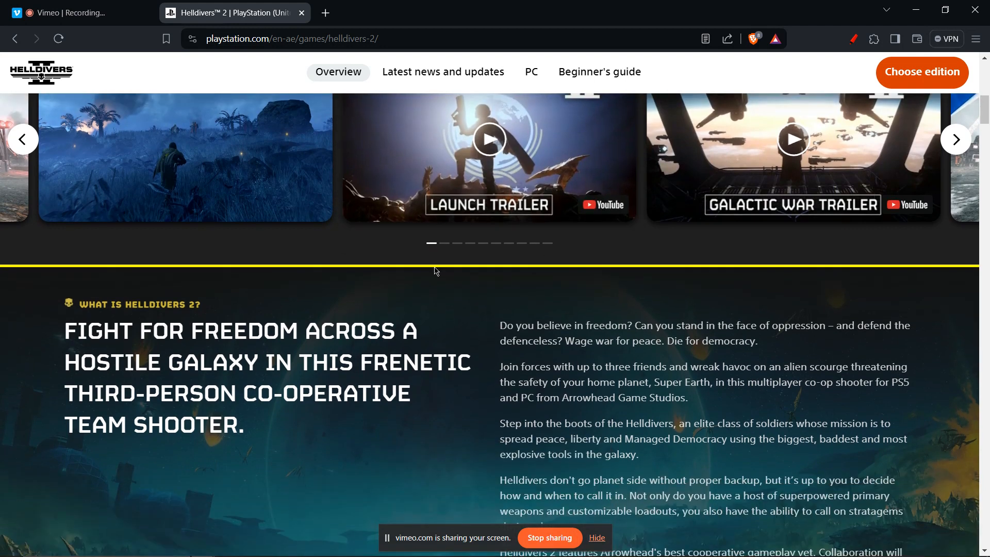
{"action": "scroll", "scroll_direction": "down", "scroll_amount": 3}
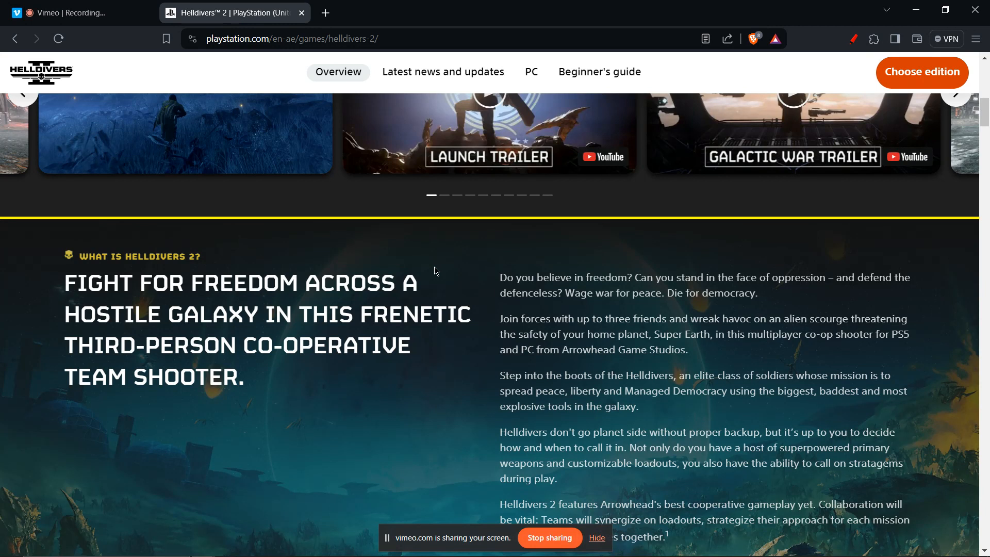
{"action": "scroll", "scroll_direction": "down", "scroll_amount": 3}
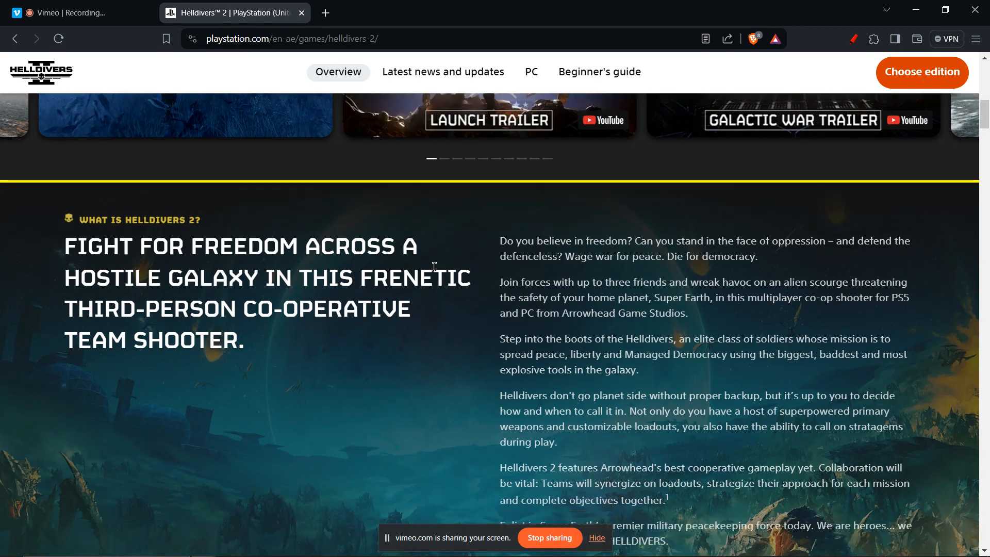
{"action": "scroll", "scroll_direction": "down", "scroll_amount": 3}
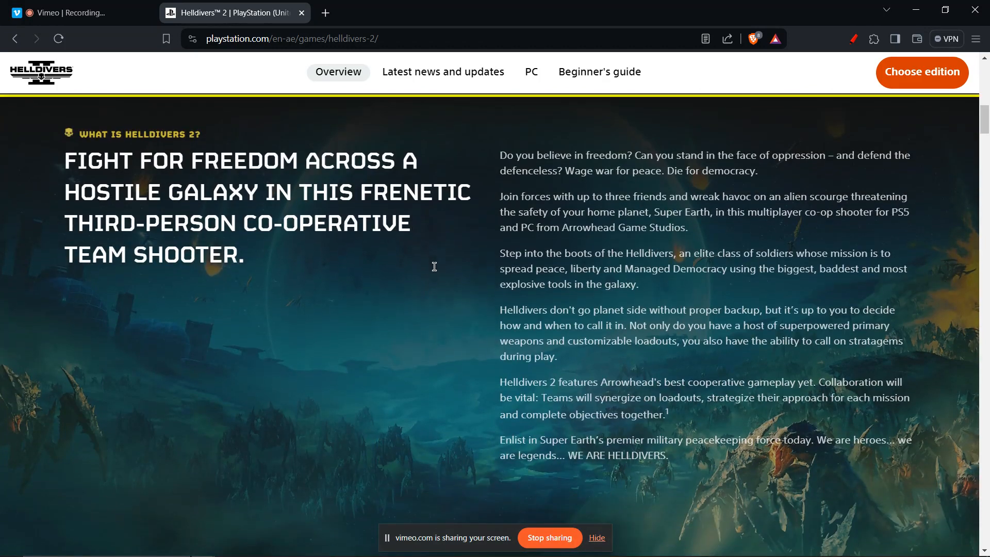
{"action": "scroll", "scroll_direction": "down", "scroll_amount": 3}
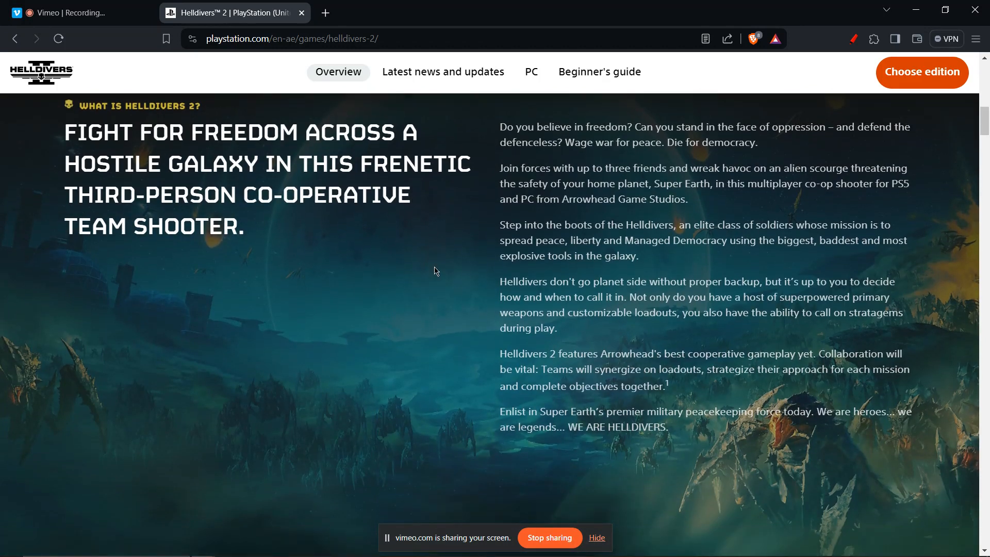
{"action": "scroll", "scroll_direction": "down", "scroll_amount": 3}
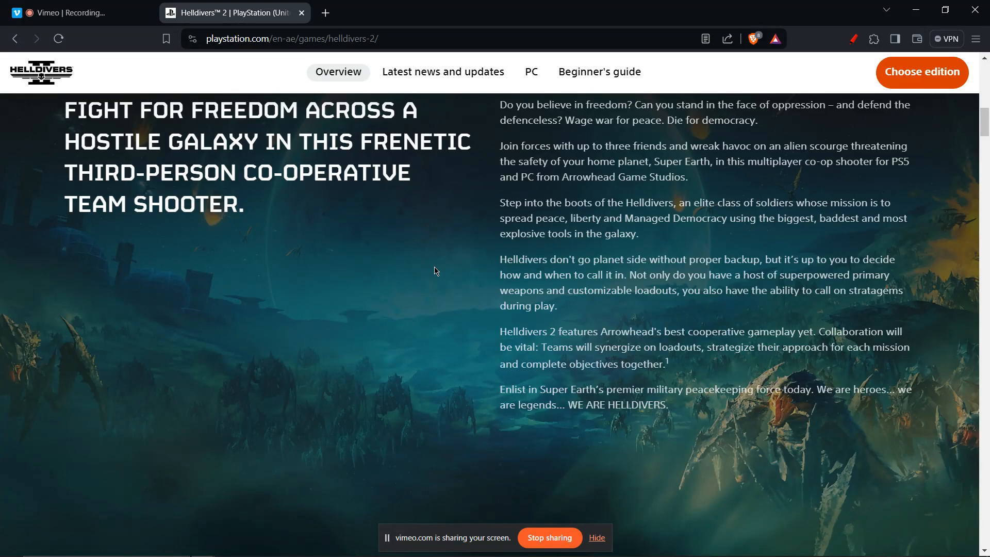
{"action": "scroll", "scroll_direction": "down", "scroll_amount": 3}
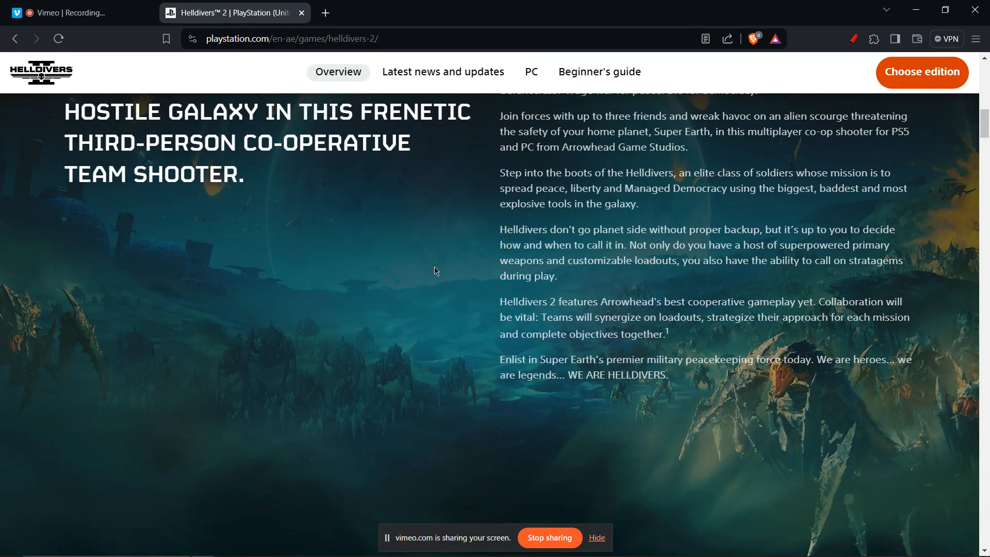
{"action": "scroll", "scroll_direction": "down", "scroll_amount": 3}
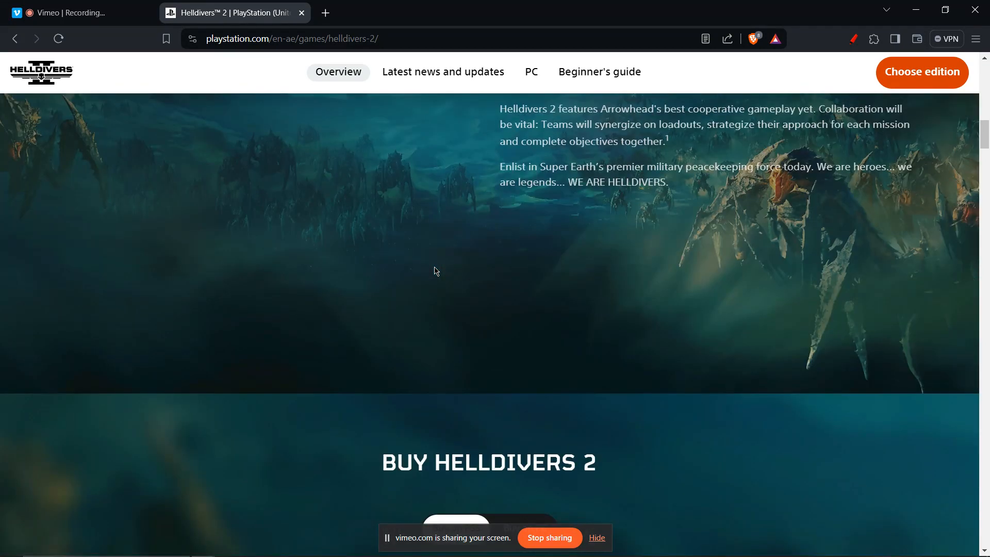
{"action": "scroll", "scroll_direction": "down", "scroll_amount": 3}
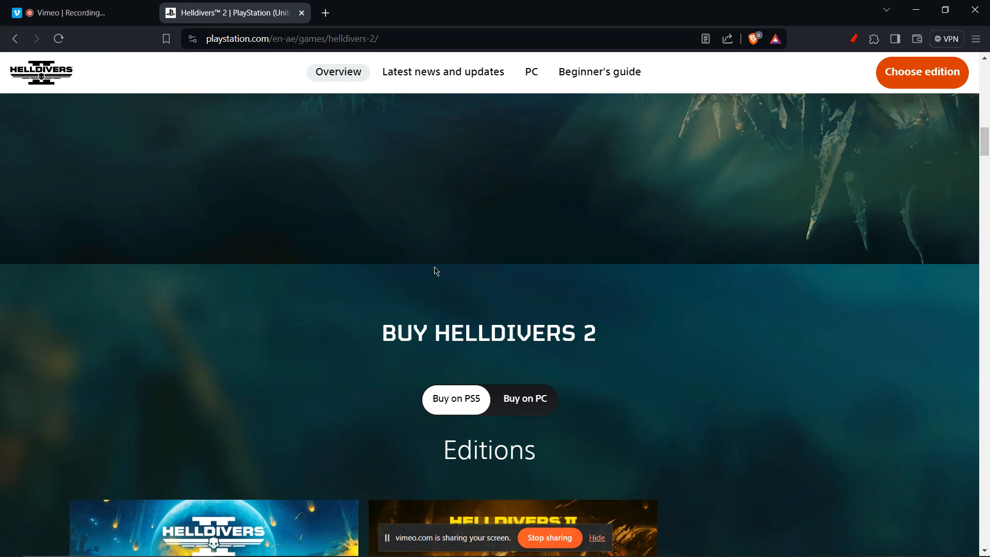
{"action": "scroll", "scroll_direction": "down", "scroll_amount": 3}
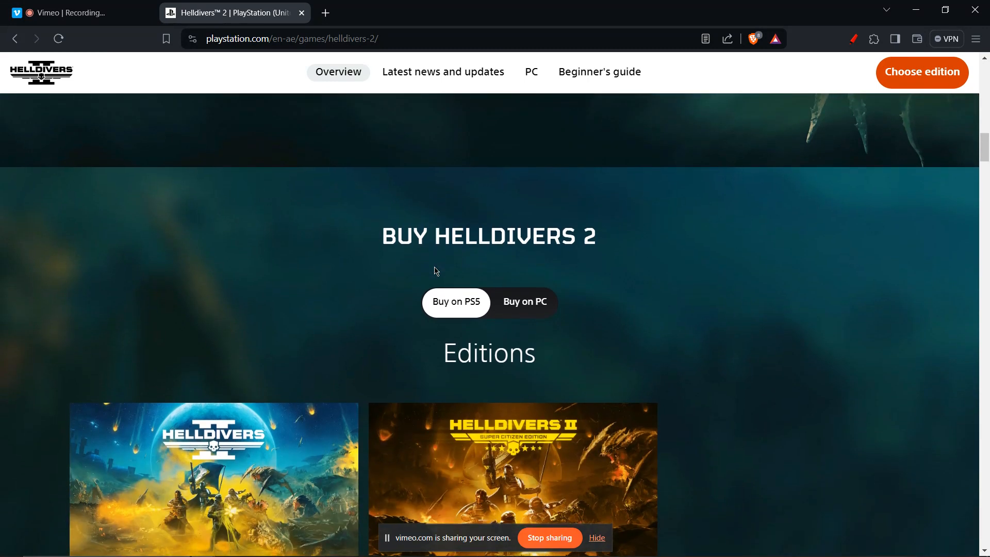
{"action": "scroll", "scroll_direction": "down", "scroll_amount": 3}
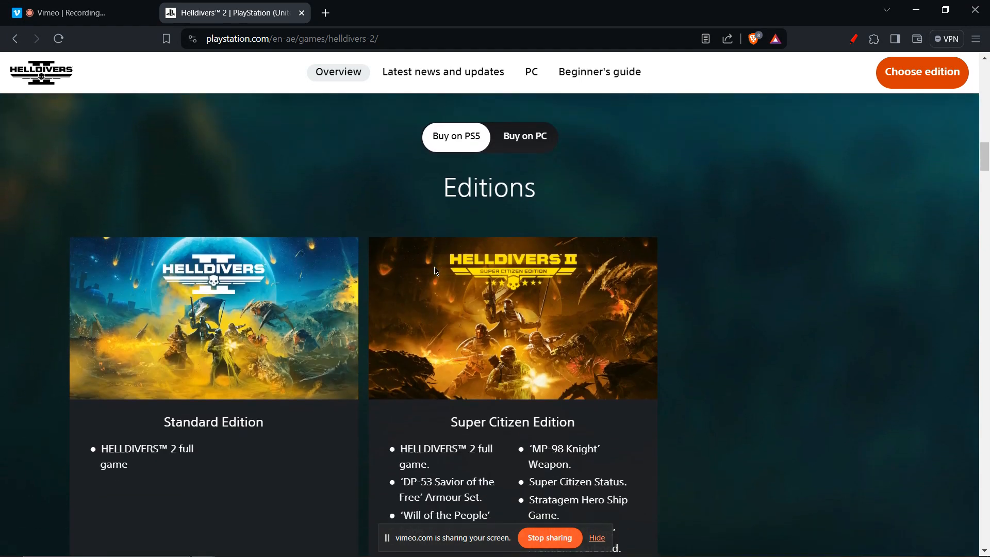
{"action": "scroll", "scroll_direction": "down", "scroll_amount": 3}
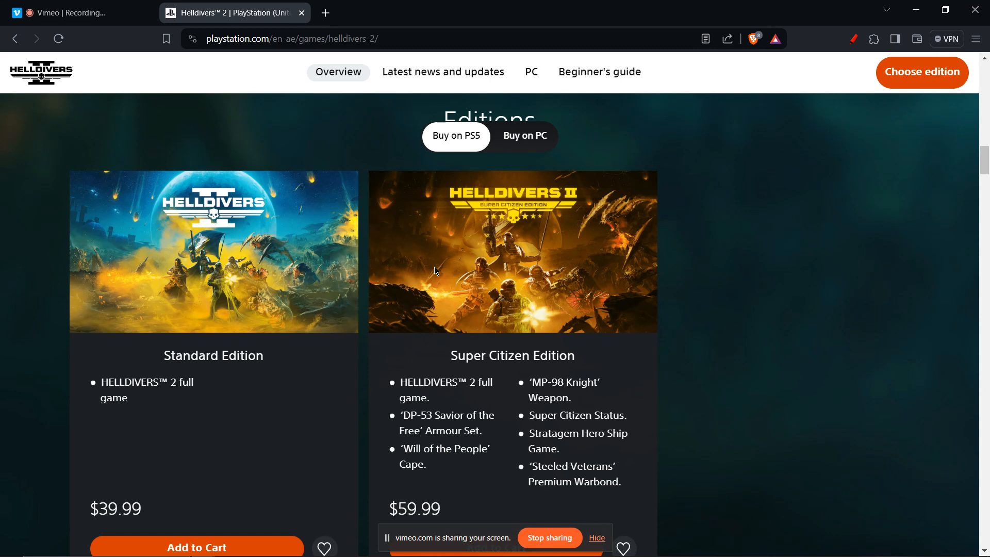
{"action": "scroll", "scroll_direction": "down", "scroll_amount": 3}
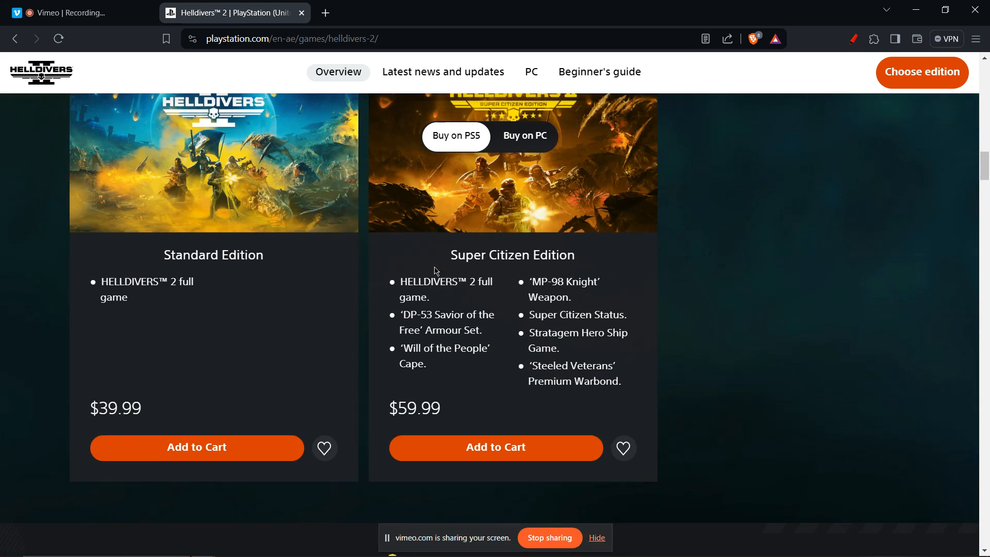
{"action": "scroll", "scroll_direction": "down", "scroll_amount": 3}
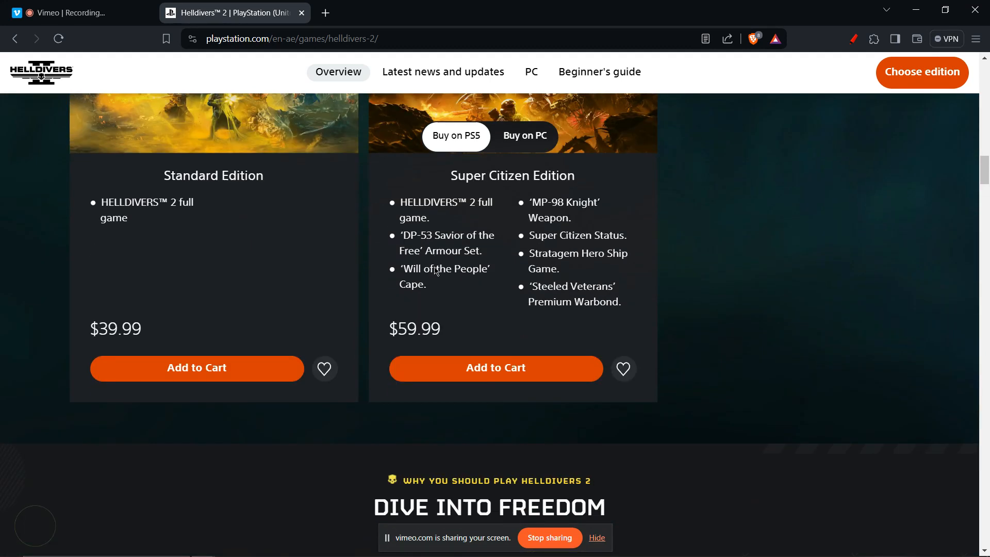
{"action": "scroll", "scroll_direction": "down", "scroll_amount": 3}
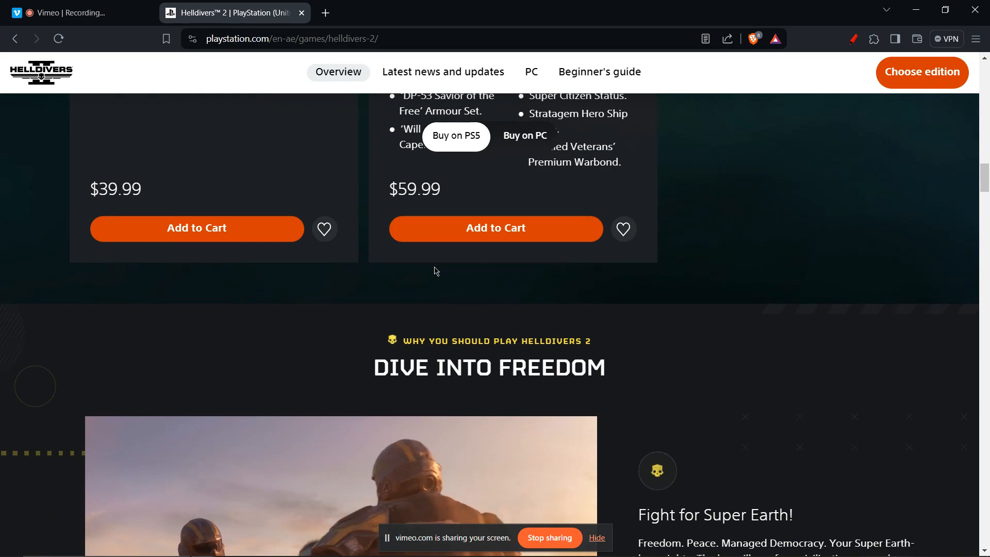
{"action": "scroll", "scroll_direction": "down", "scroll_amount": 3}
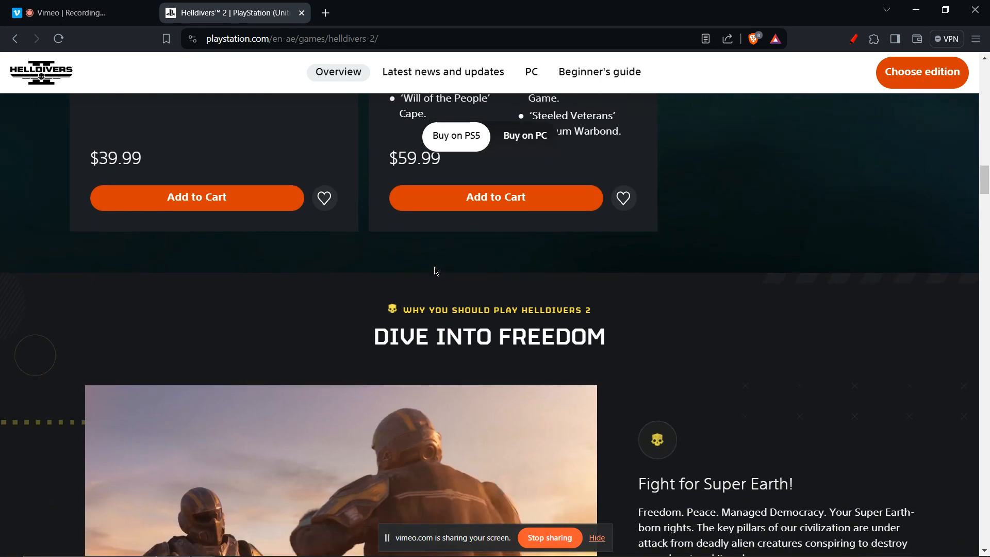
{"action": "scroll", "scroll_direction": "down", "scroll_amount": 3}
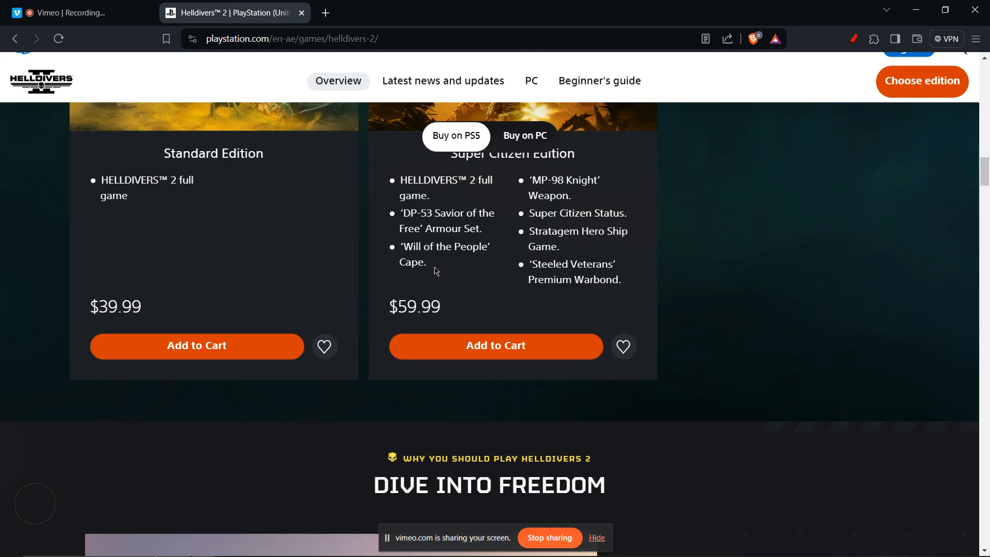
{"action": "scroll", "scroll_direction": "up", "scroll_amount": 3}
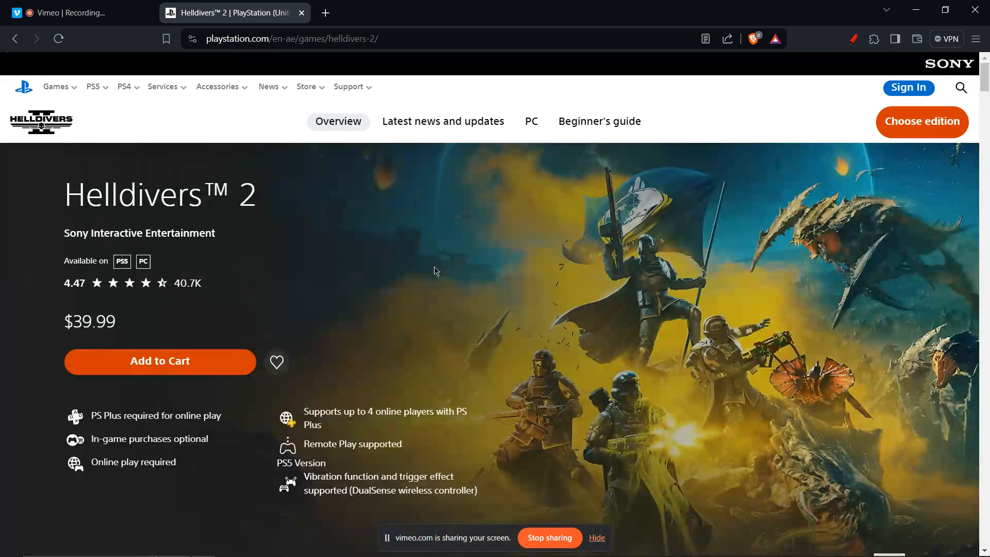